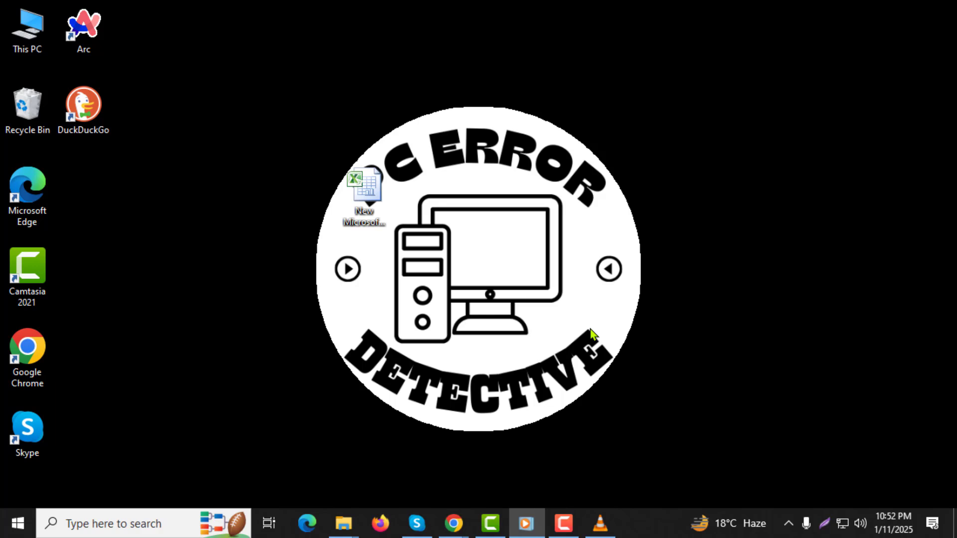
mouse_move(592, 339)
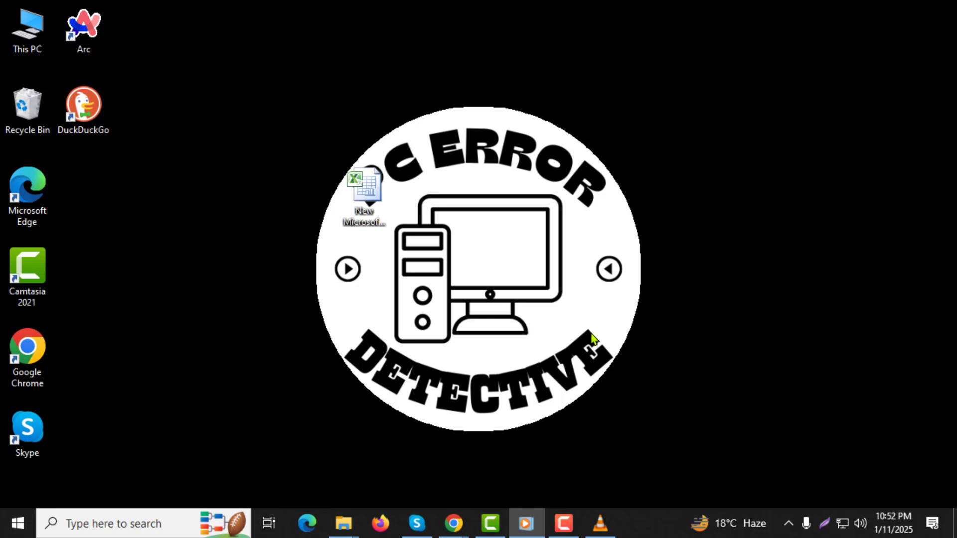
mouse_move(567, 391)
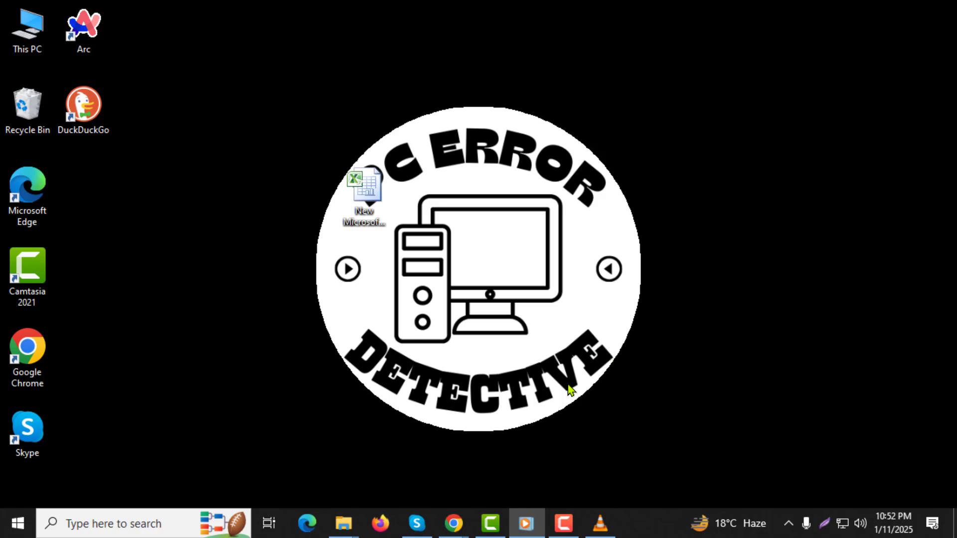
mouse_move(564, 399)
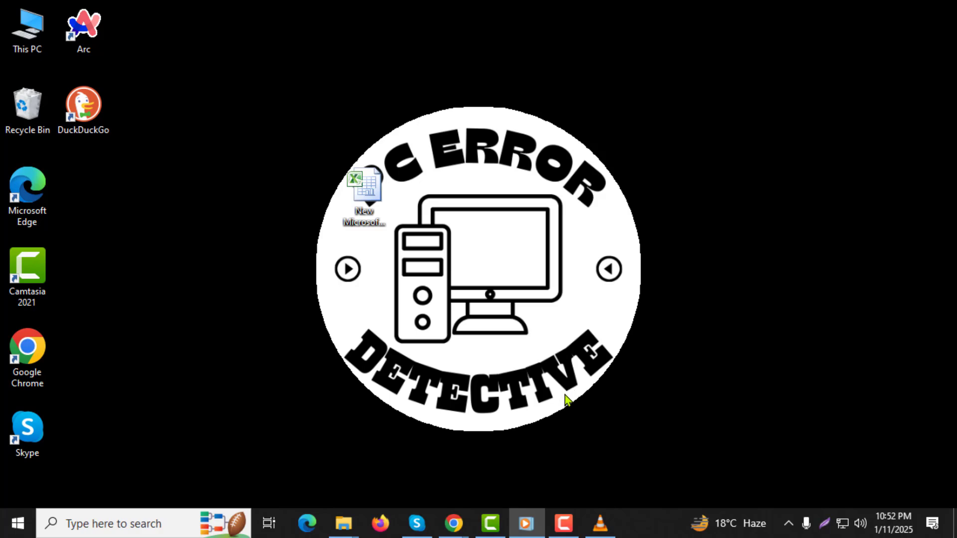
mouse_move(587, 504)
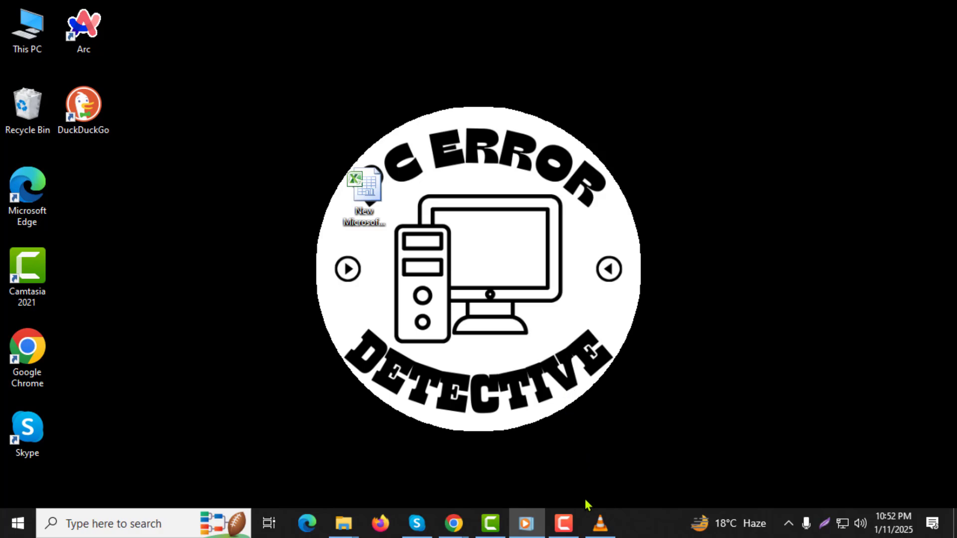
- Bring VLC forward with the video paused and show the Media menu commands
click(599, 523)
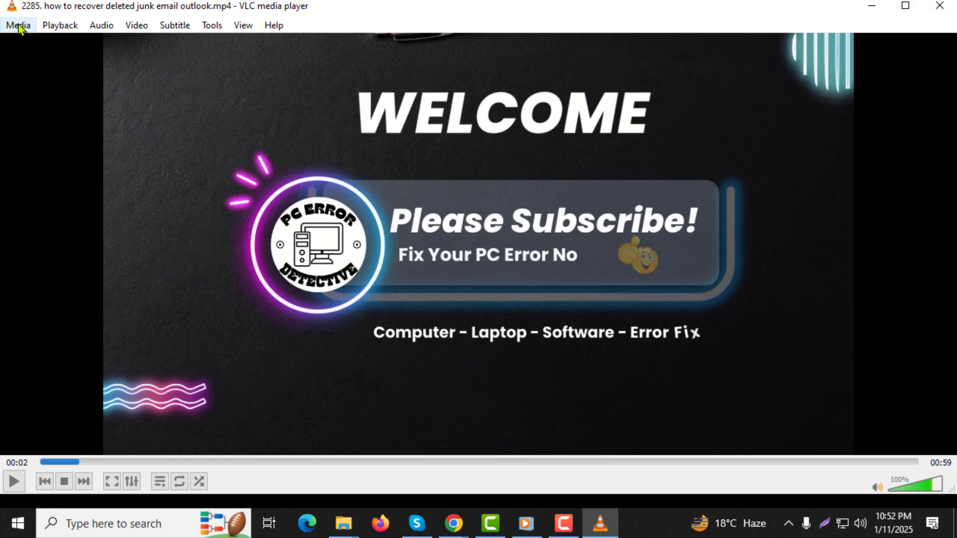
click(18, 24)
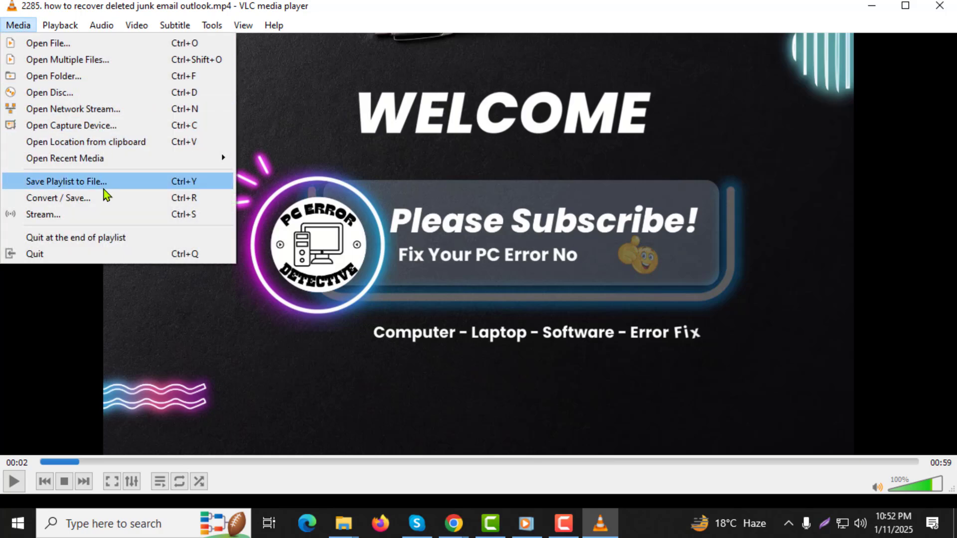
mouse_move(66, 198)
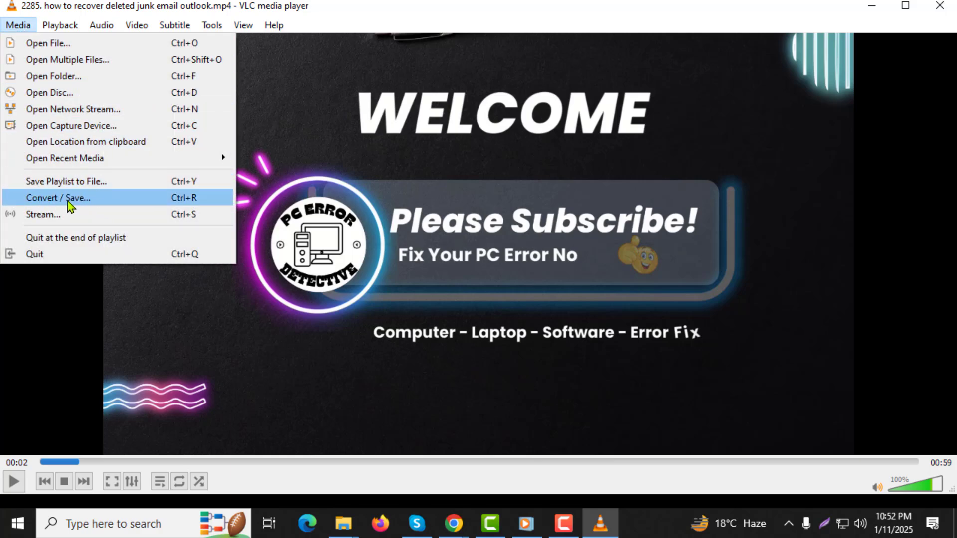
- Start Convert / Save and add 2308.mp4 from Downloads as the input file
click(59, 197)
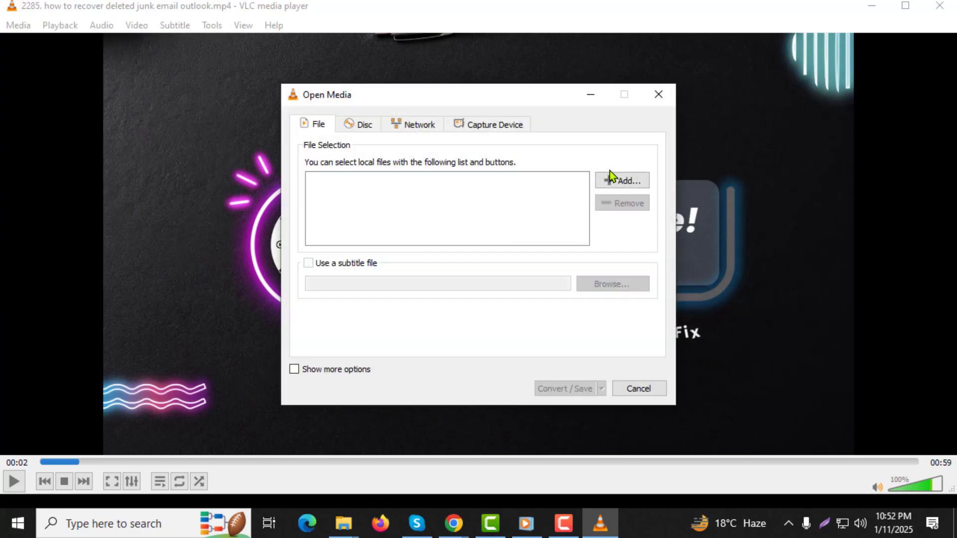
mouse_move(312, 121)
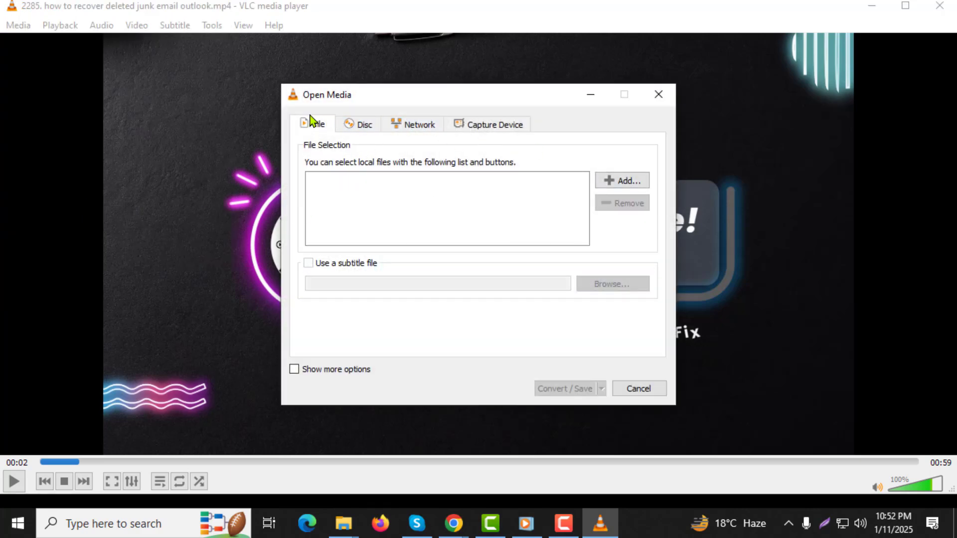
mouse_move(600, 218)
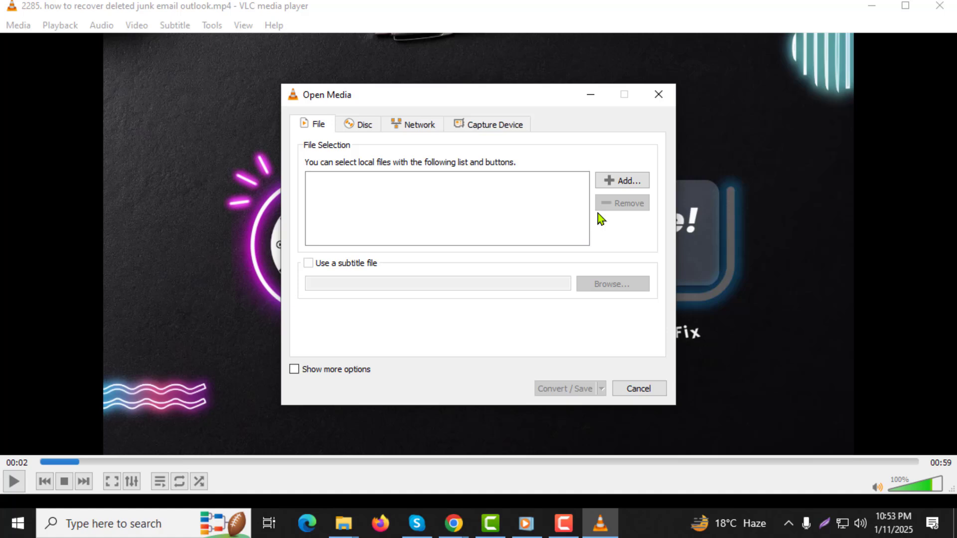
click(621, 180)
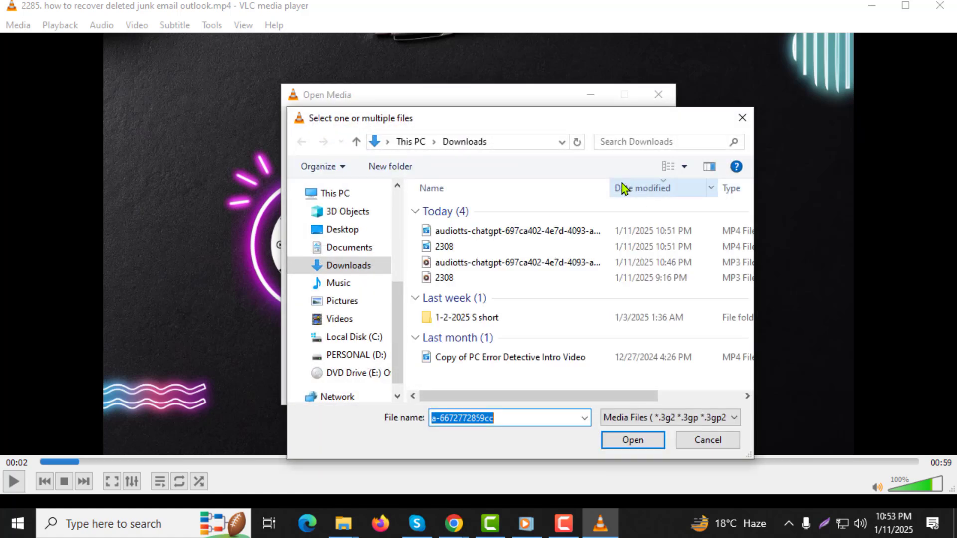
mouse_move(445, 269)
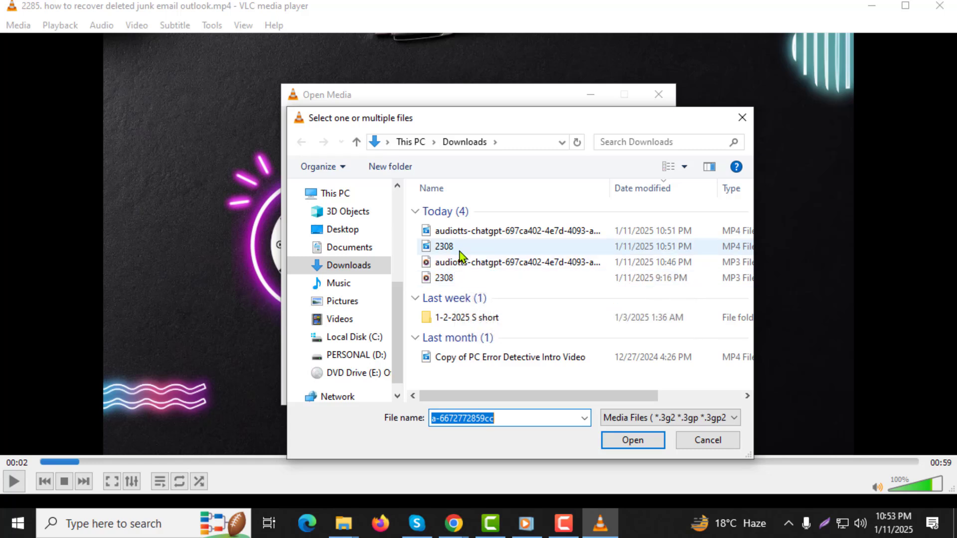
click(443, 246)
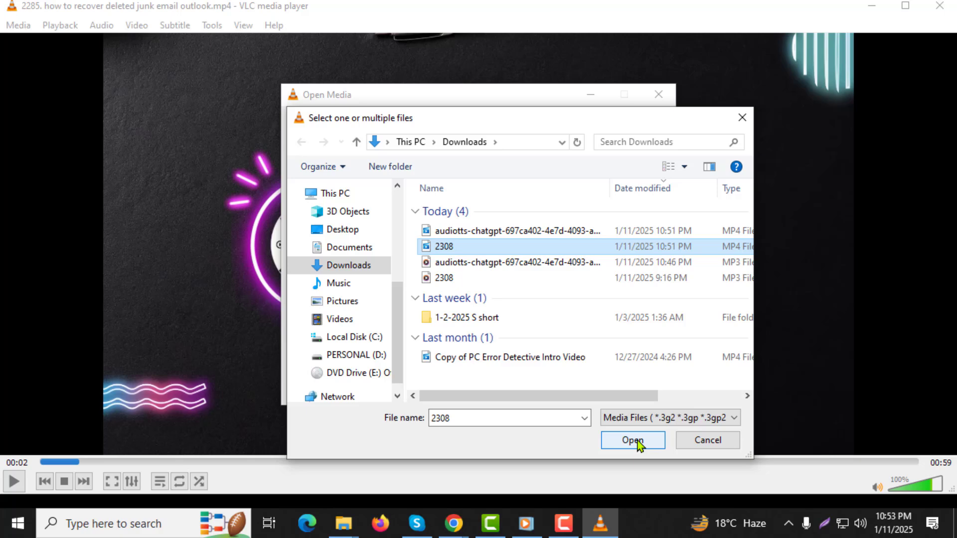
click(632, 440)
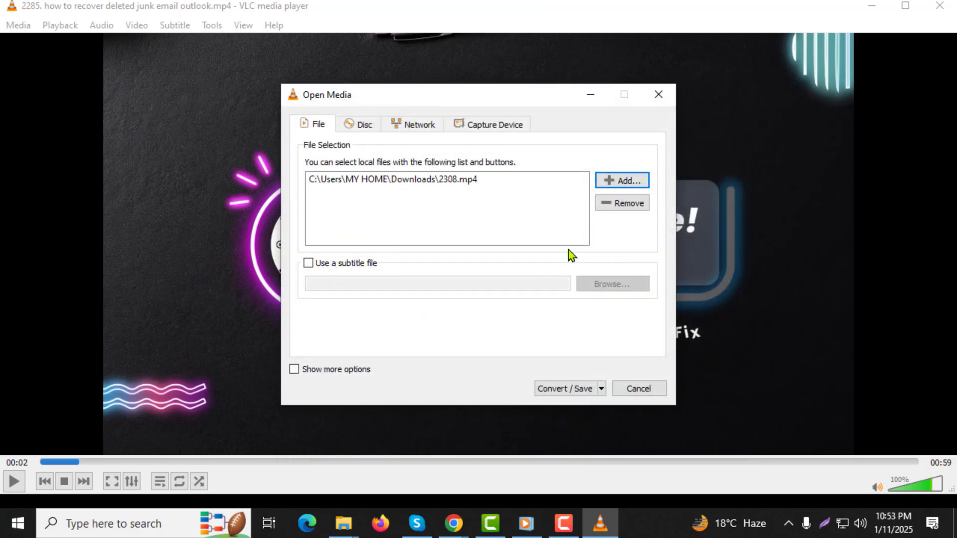
- Proceed to the Convert dialog and choose the Video - H.264 + MP3 (MP4) profile
click(564, 388)
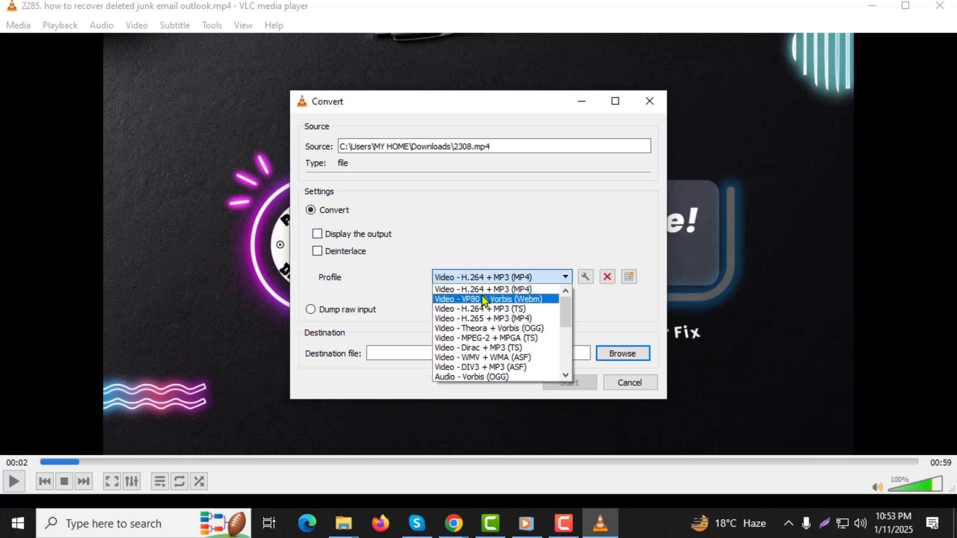
mouse_move(494, 289)
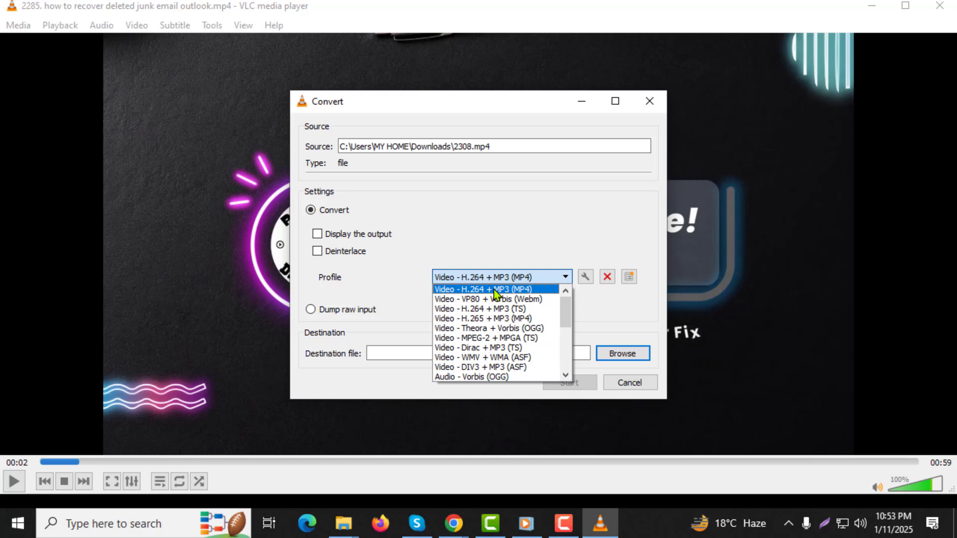
click(495, 289)
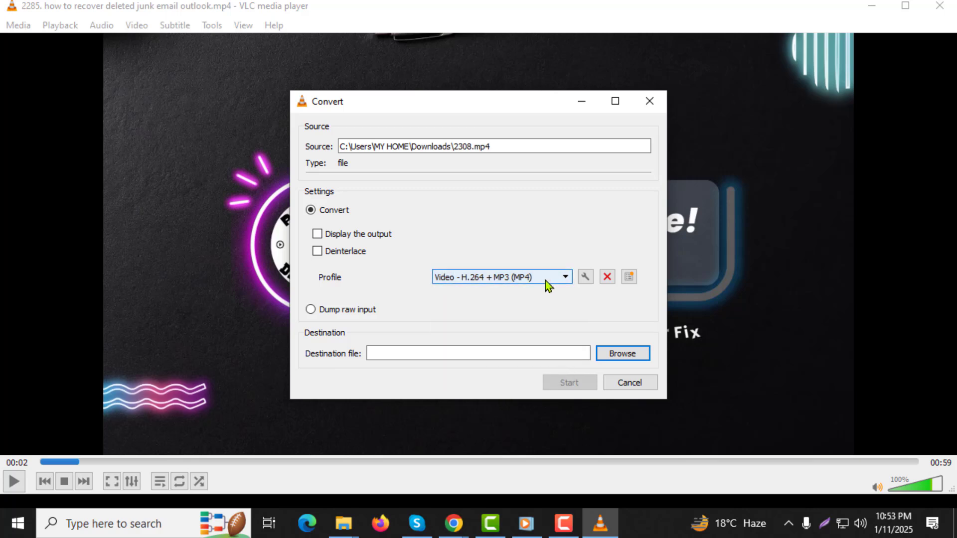
mouse_move(577, 284)
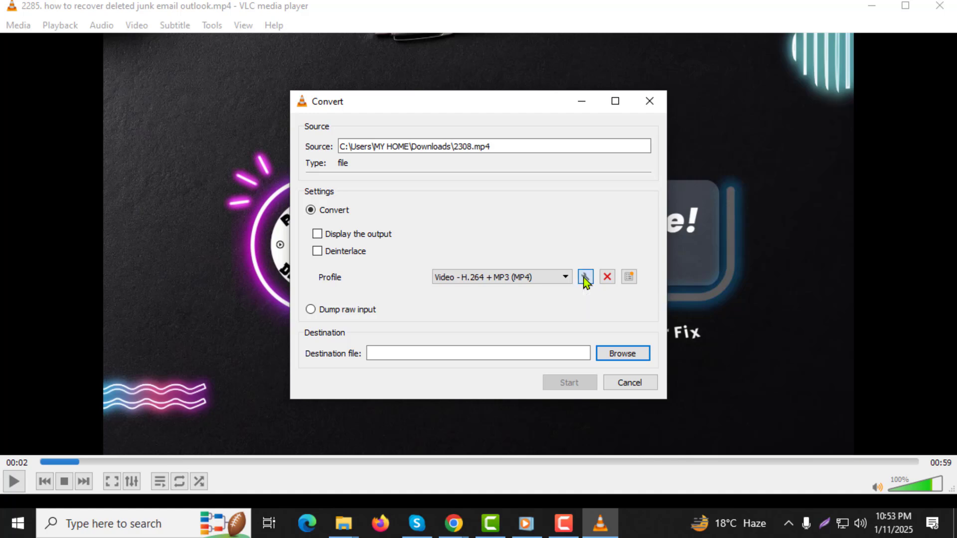
click(585, 276)
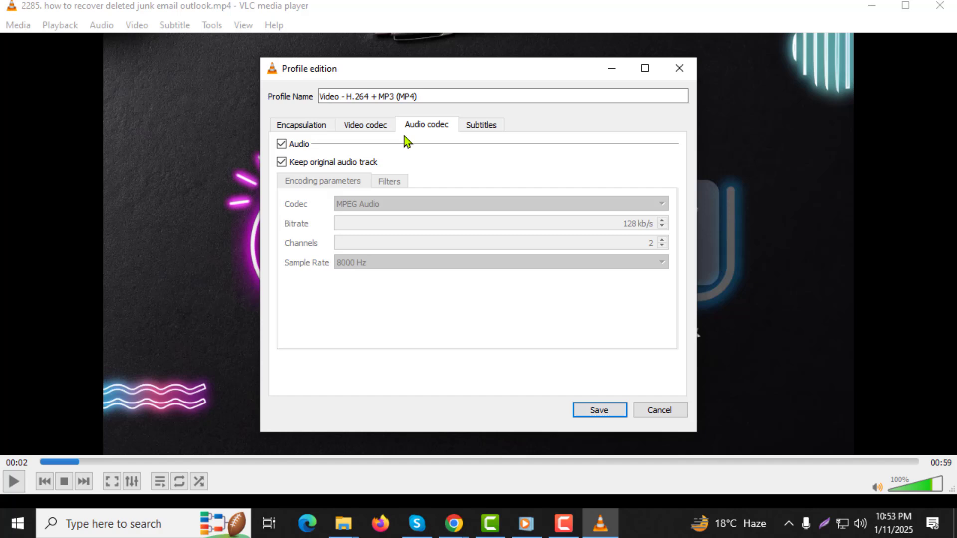
mouse_move(543, 375)
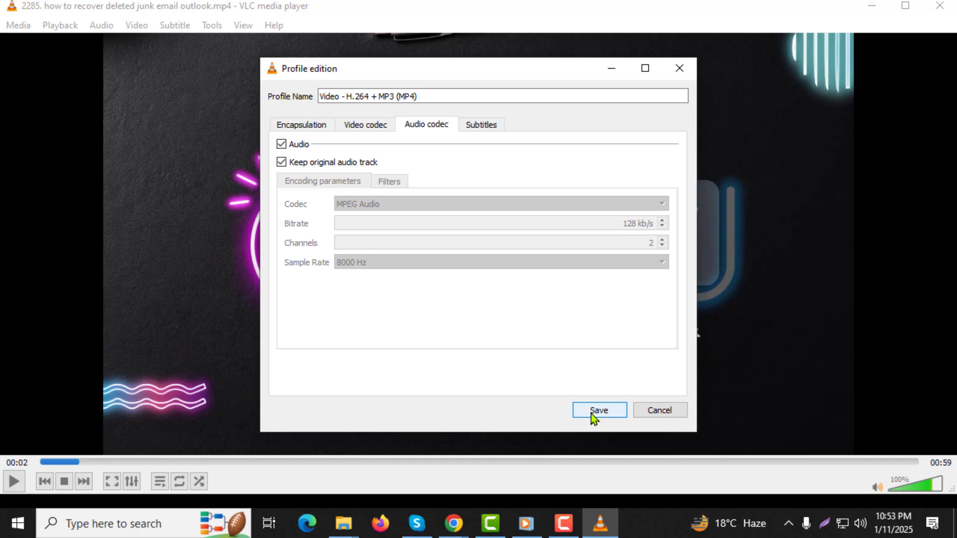
click(598, 409)
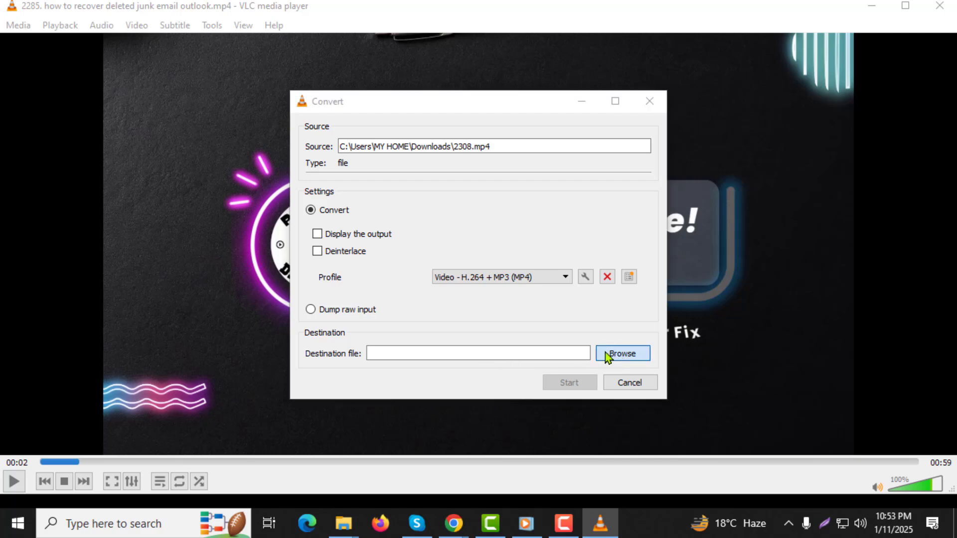
- Set the destination file to finished.mp4 in the Downloads folder
click(622, 353)
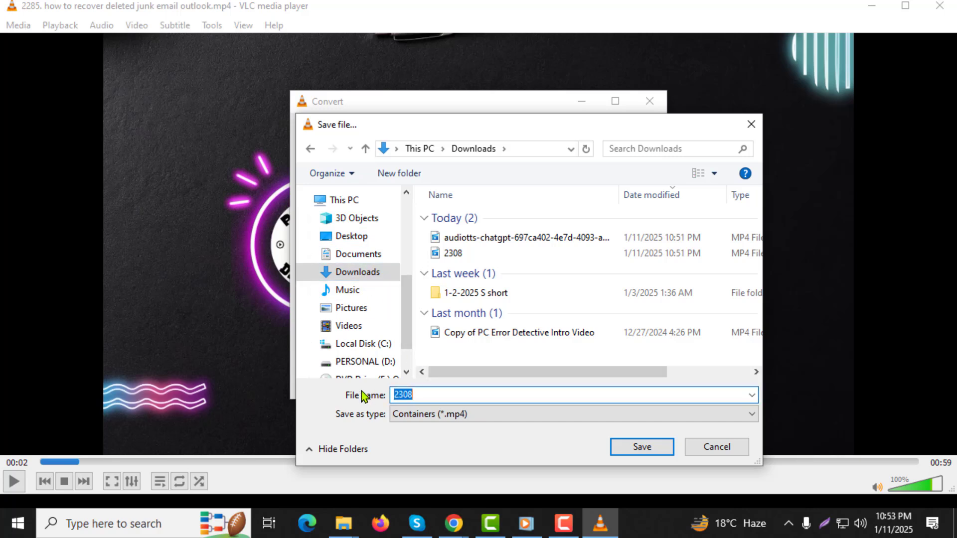
text(finished.mp4)
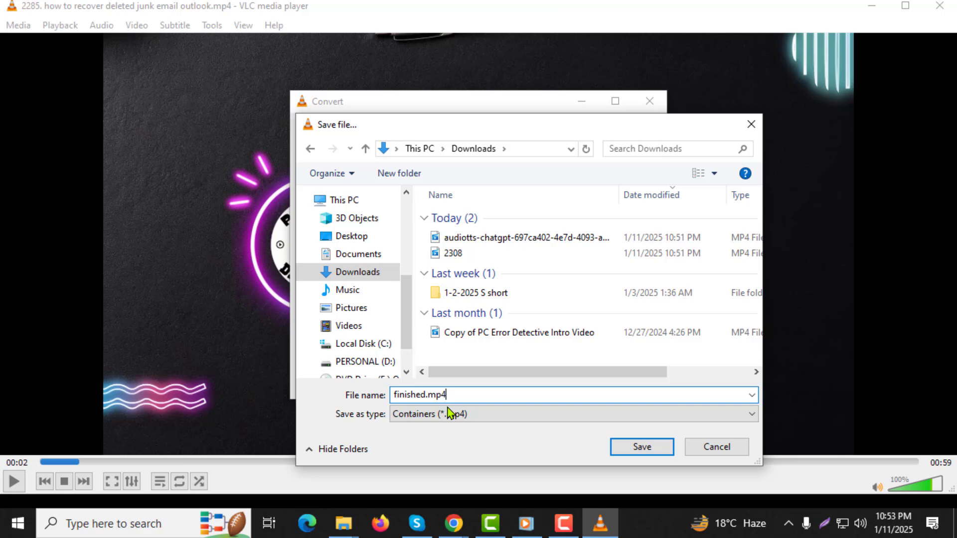
mouse_move(641, 447)
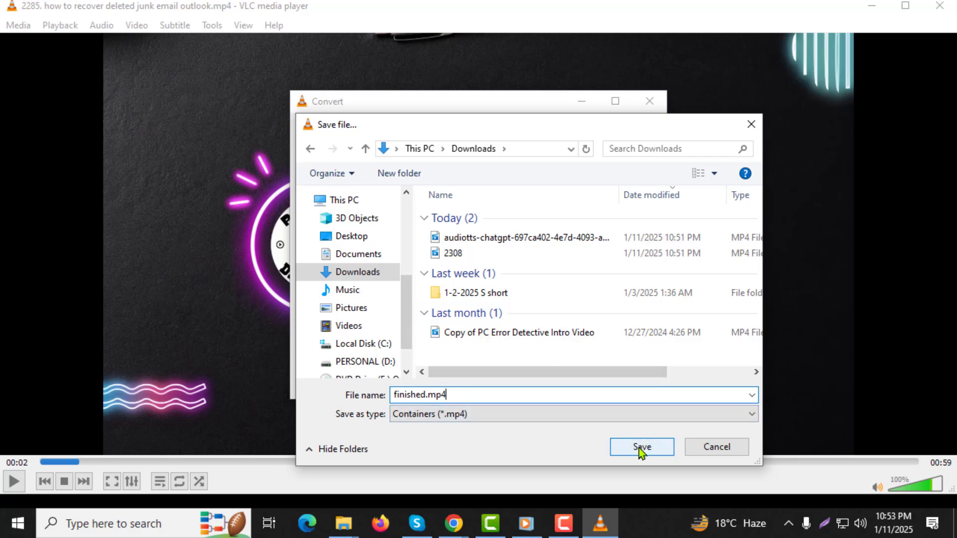
click(640, 446)
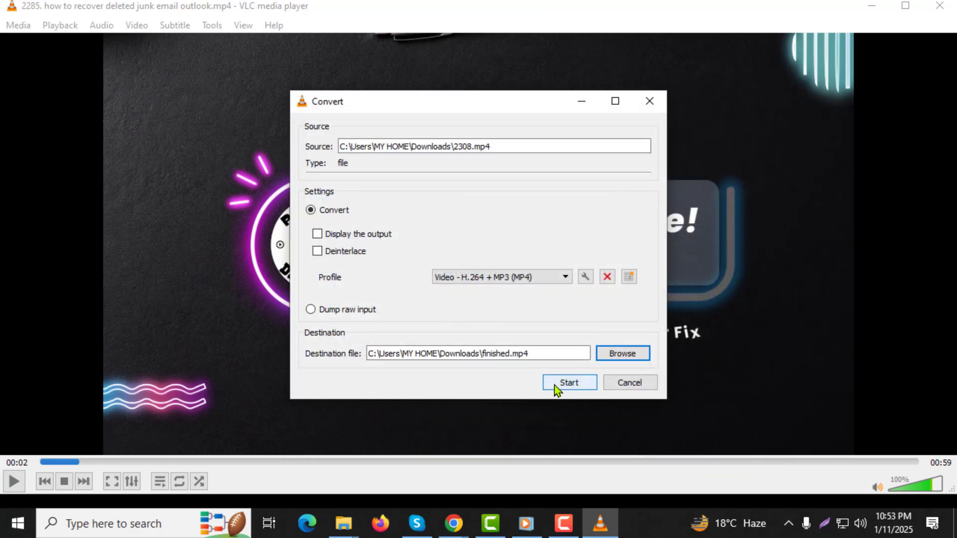
- Start the conversion of 2308.mp4 into finished.mp4
click(568, 383)
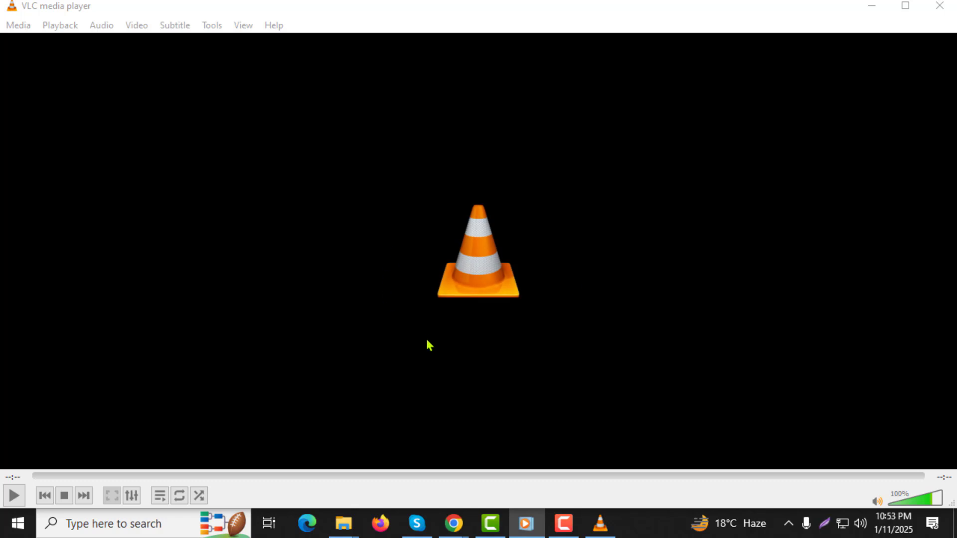
mouse_move(442, 325)
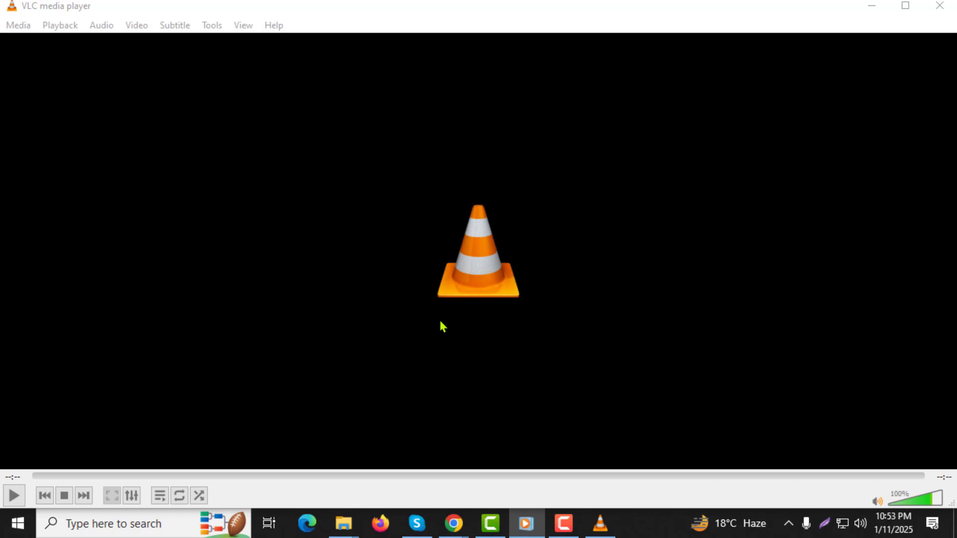
mouse_move(484, 289)
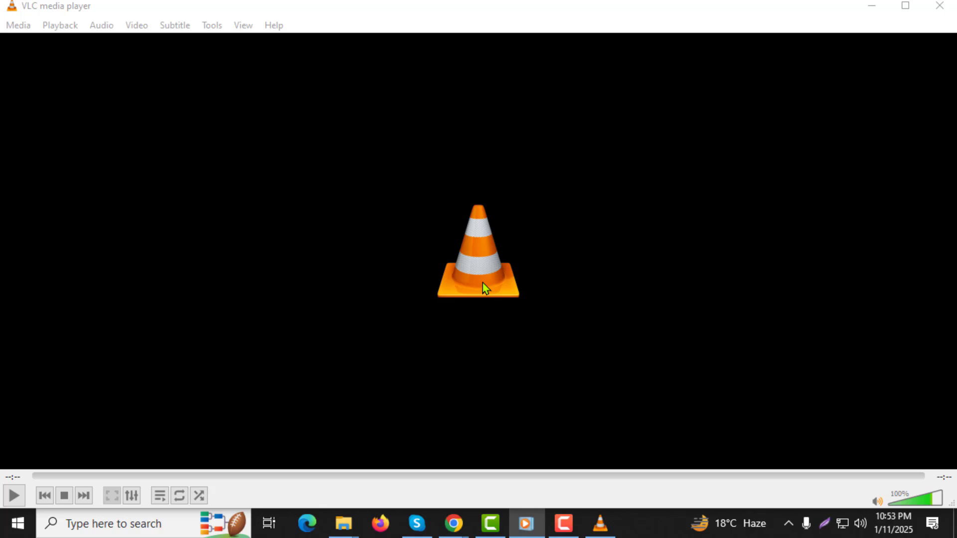
mouse_move(481, 332)
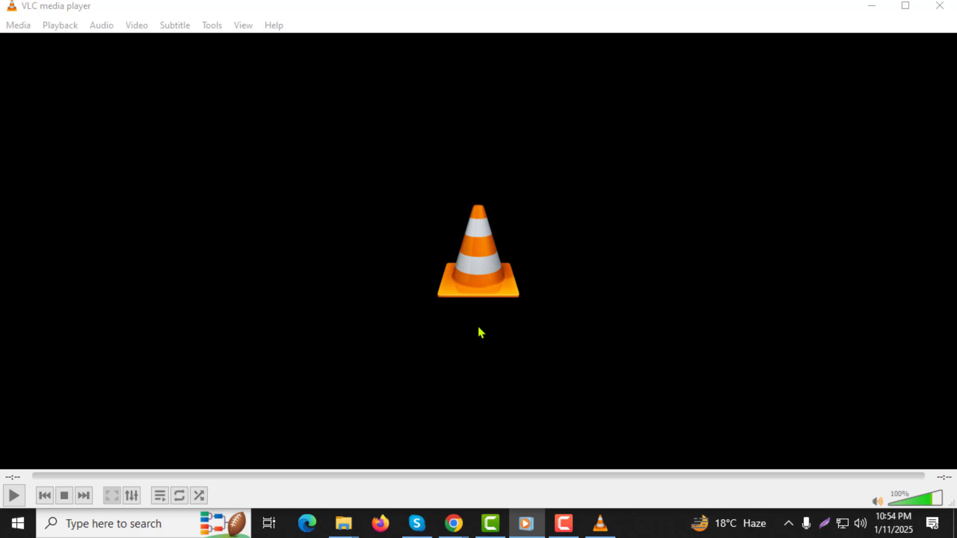
mouse_move(254, 434)
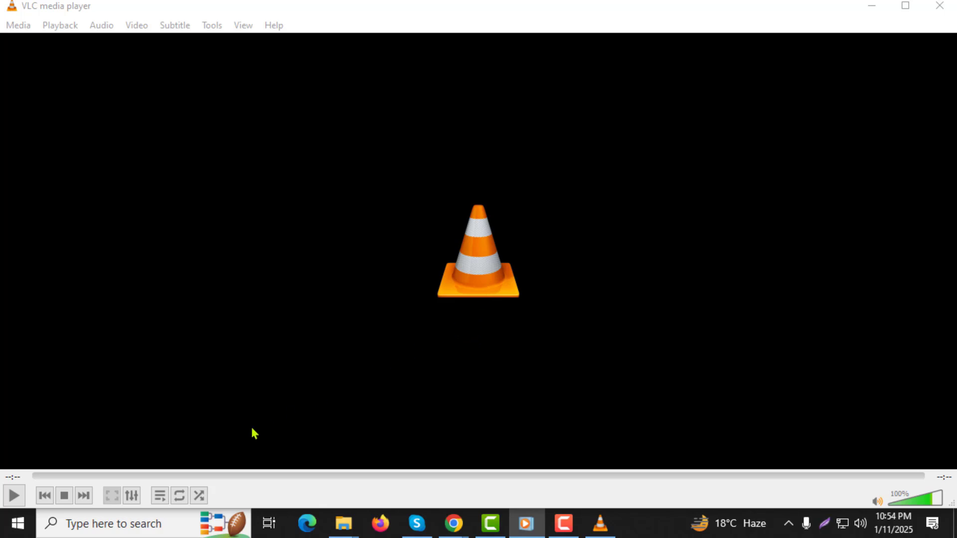
mouse_move(13, 495)
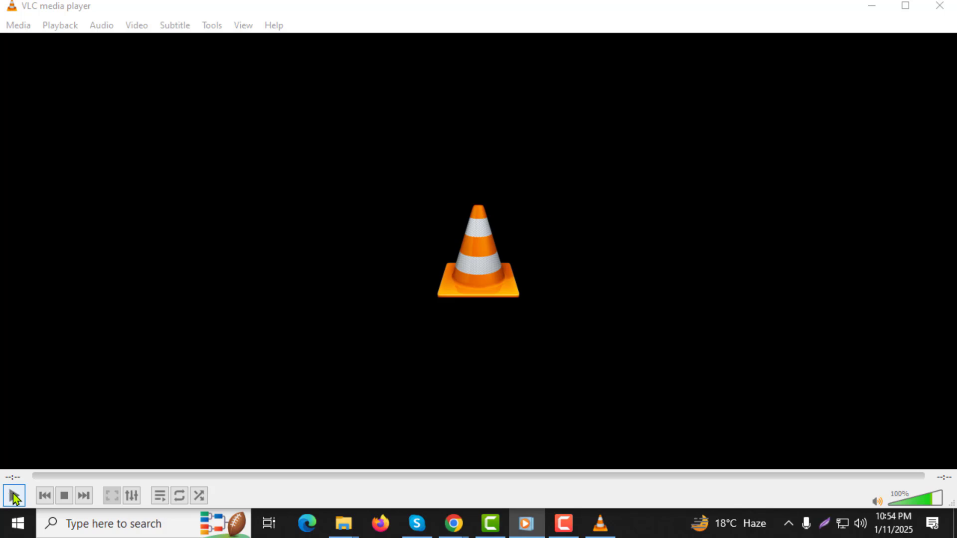